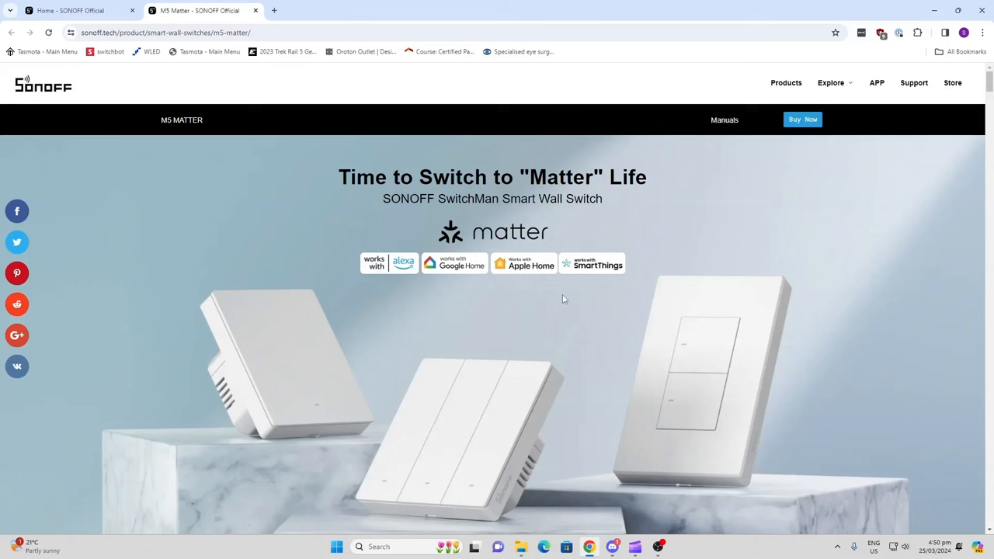
mouse_move(455, 265)
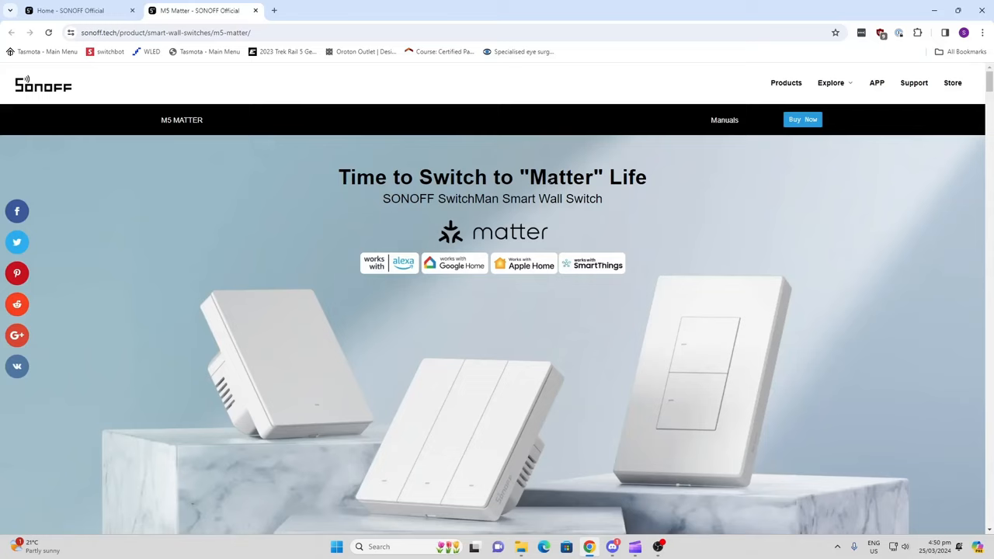
Step: Work through the Matter pairing flow to add the SONOFF M5 wall switch as a power point
scroll("down", 3)
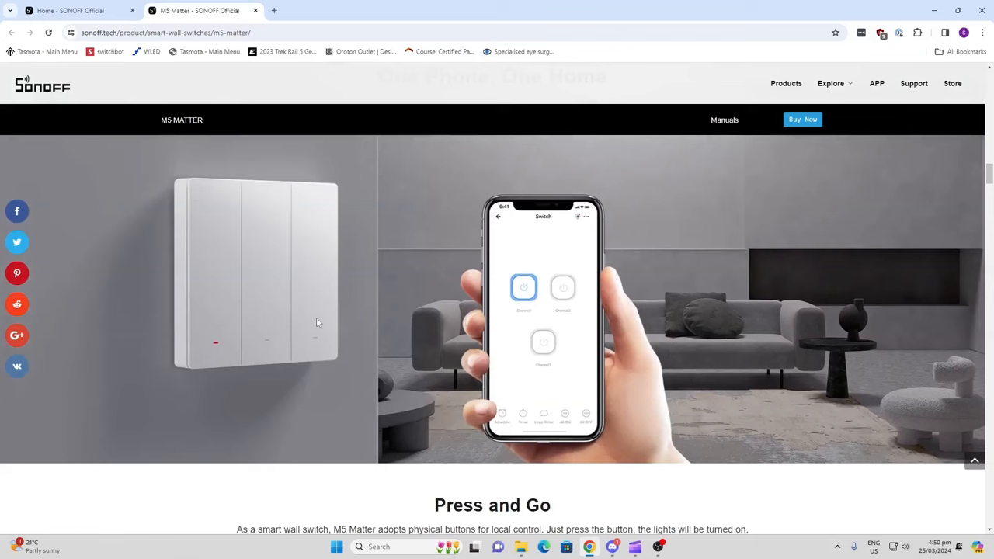
scroll("down", 3)
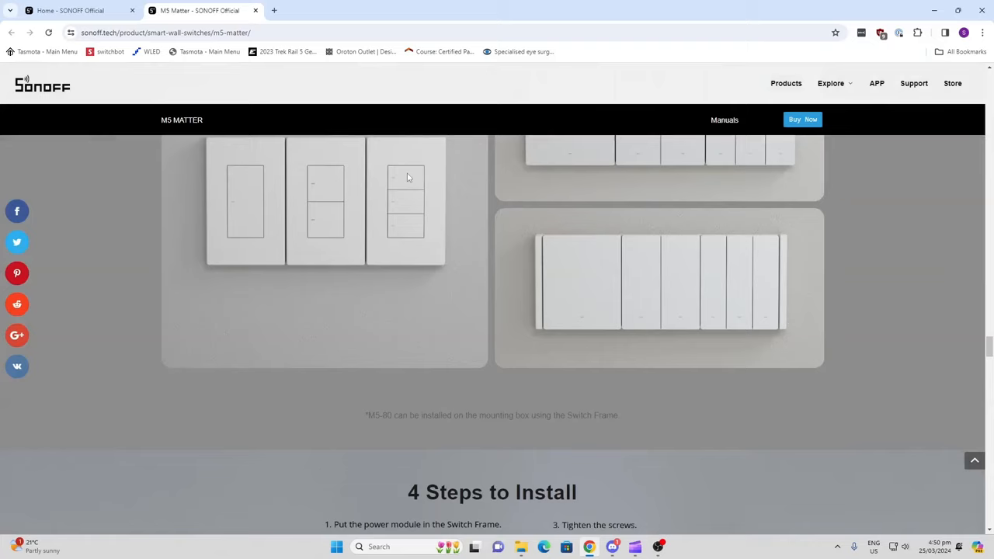
scroll("down", 3)
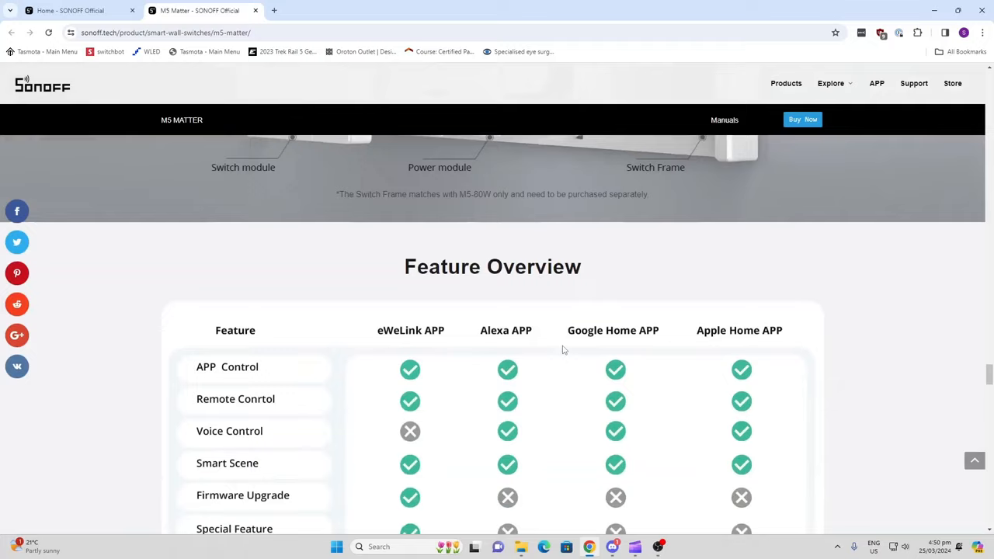
scroll("down", 3)
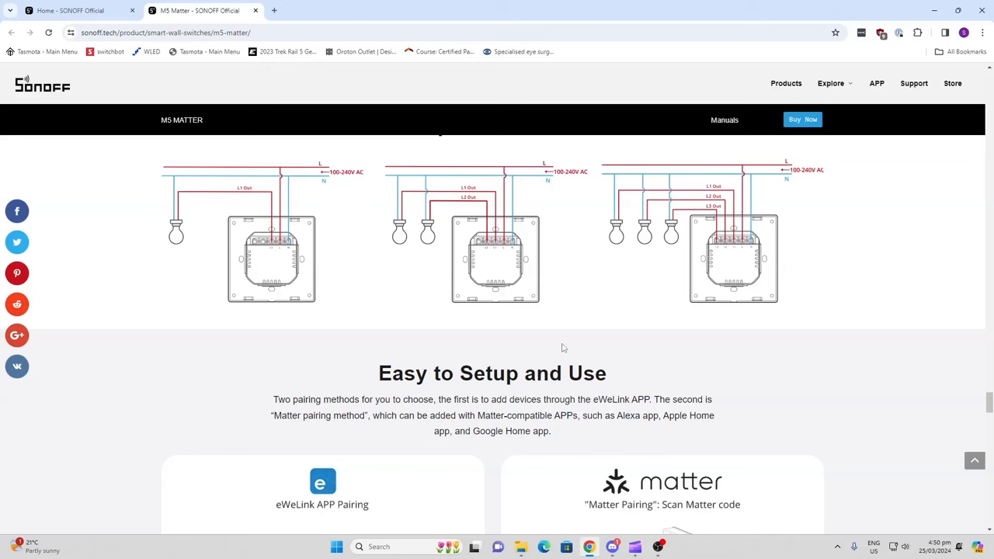
mouse_move(268, 243)
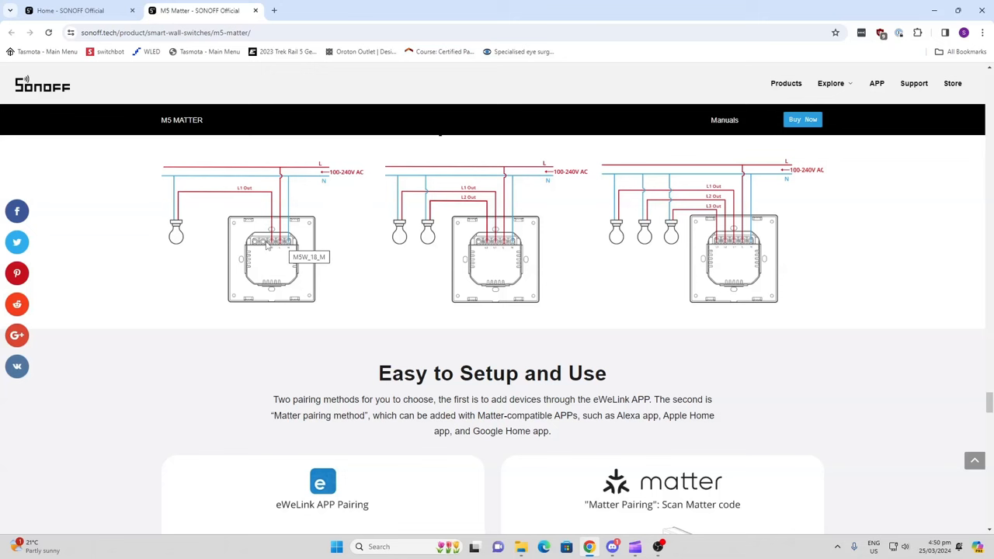
mouse_move(173, 180)
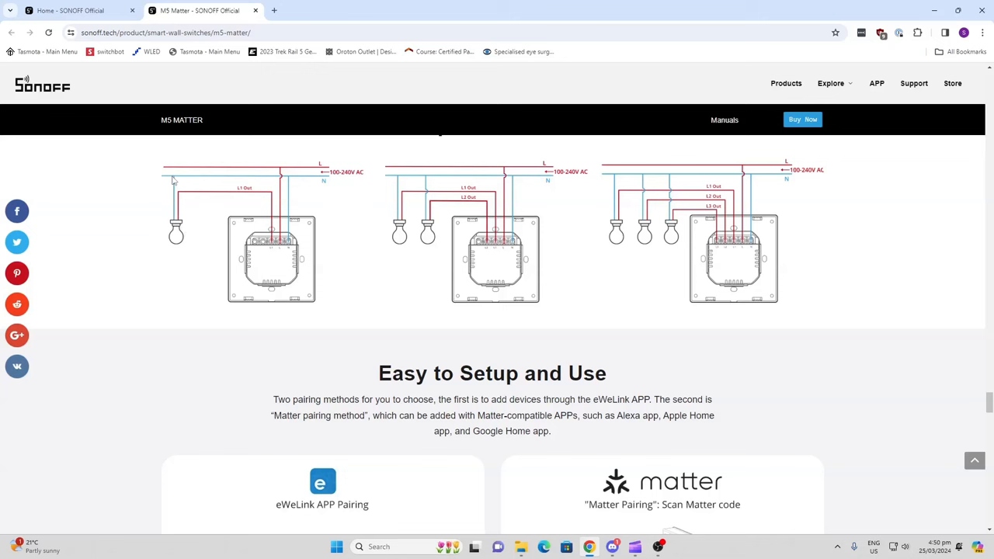
mouse_move(327, 186)
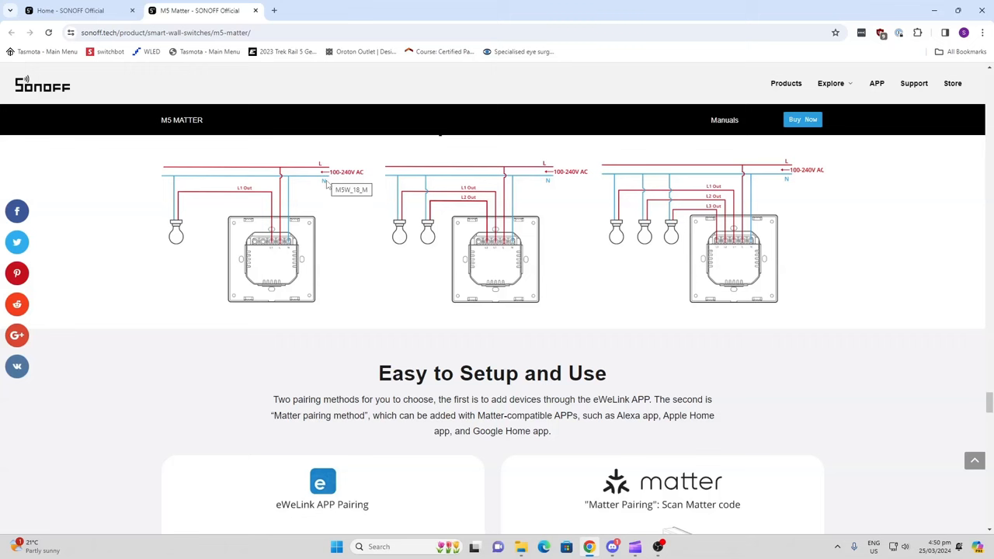
scroll("down", 3)
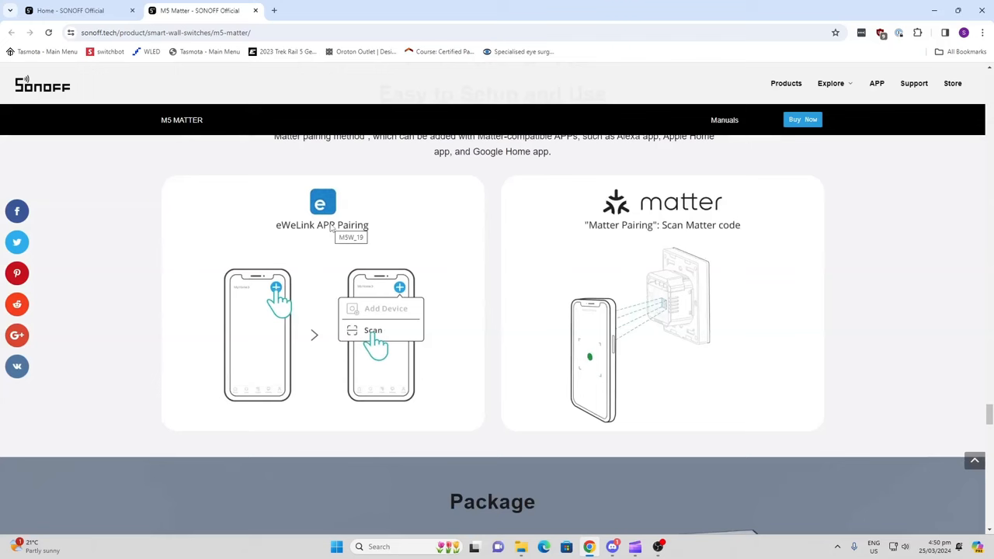
scroll("down", 3)
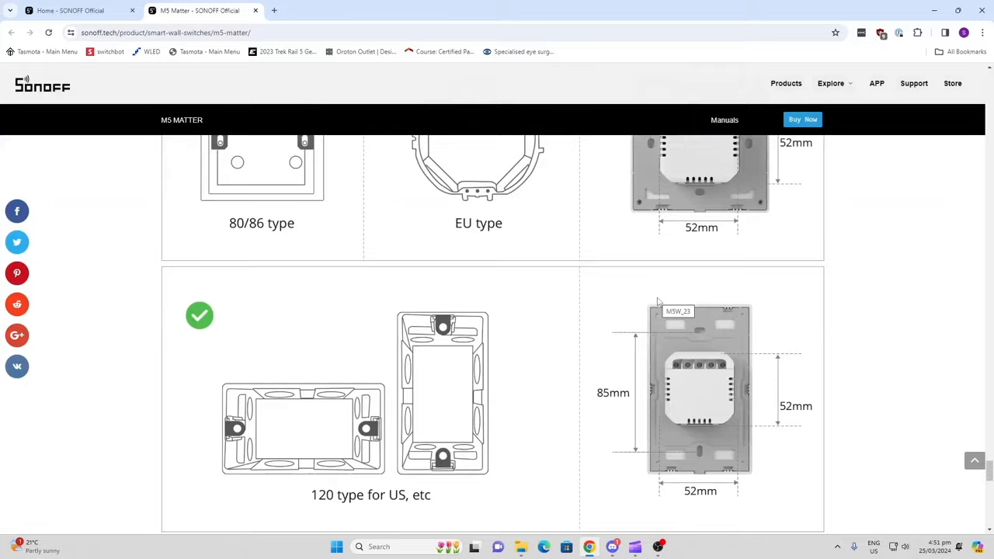
scroll("down", 3)
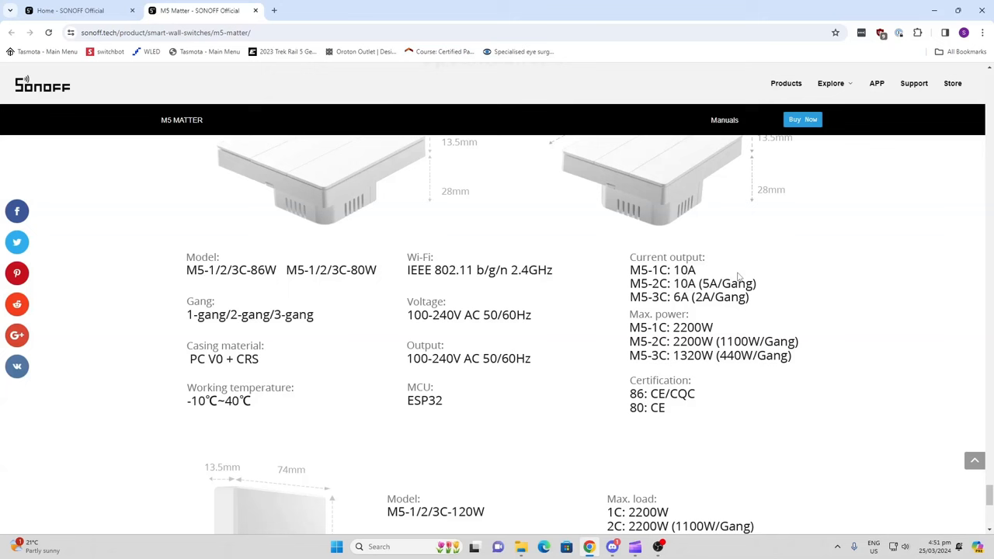
mouse_move(684, 348)
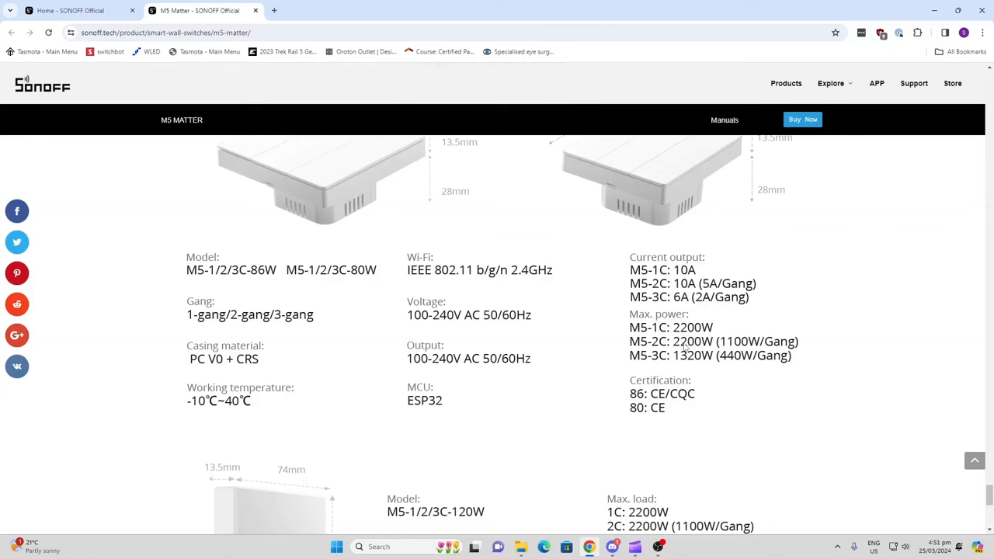
scroll("down", 3)
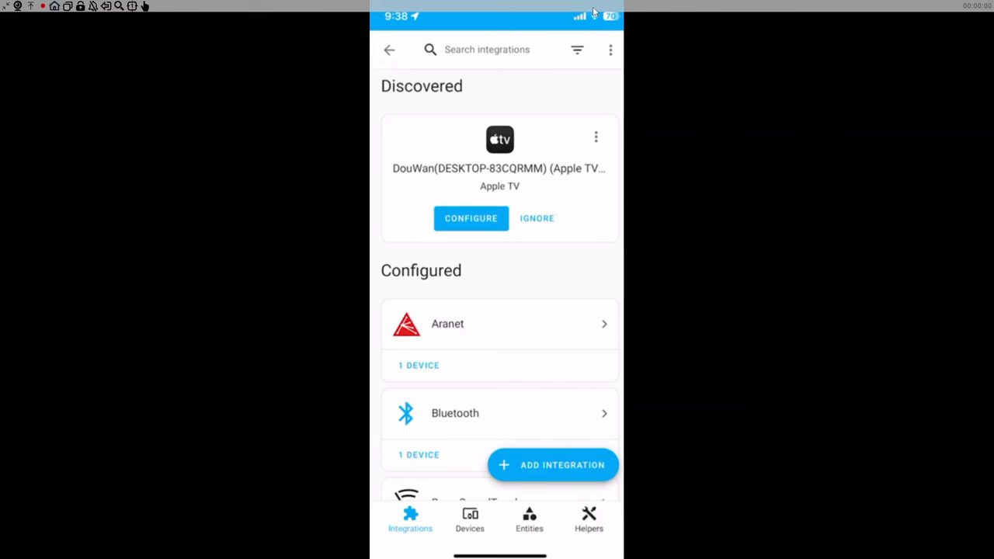
left_click(552, 465)
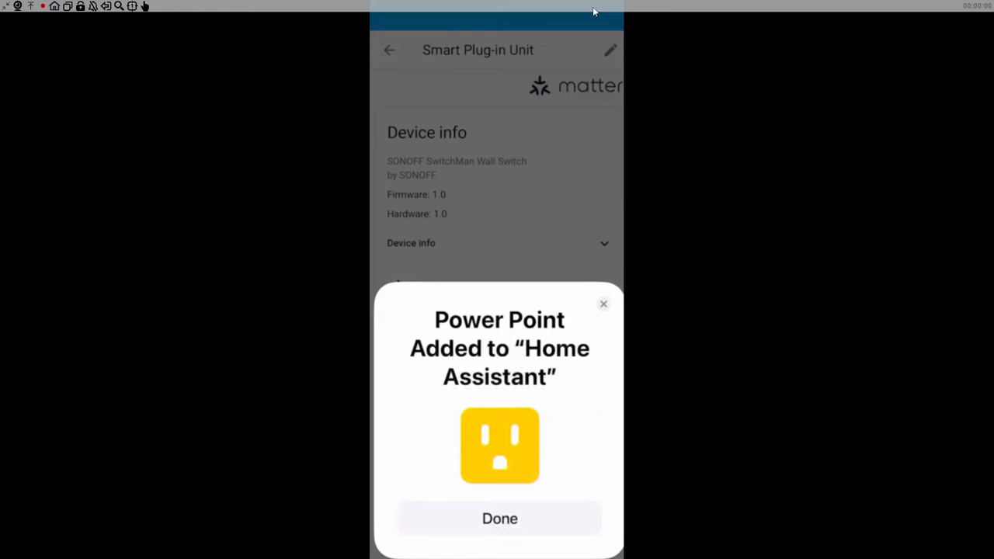
Step: Close the device-added popup and switch on the first Smart Plug-in Unit control
left_click(500, 518)
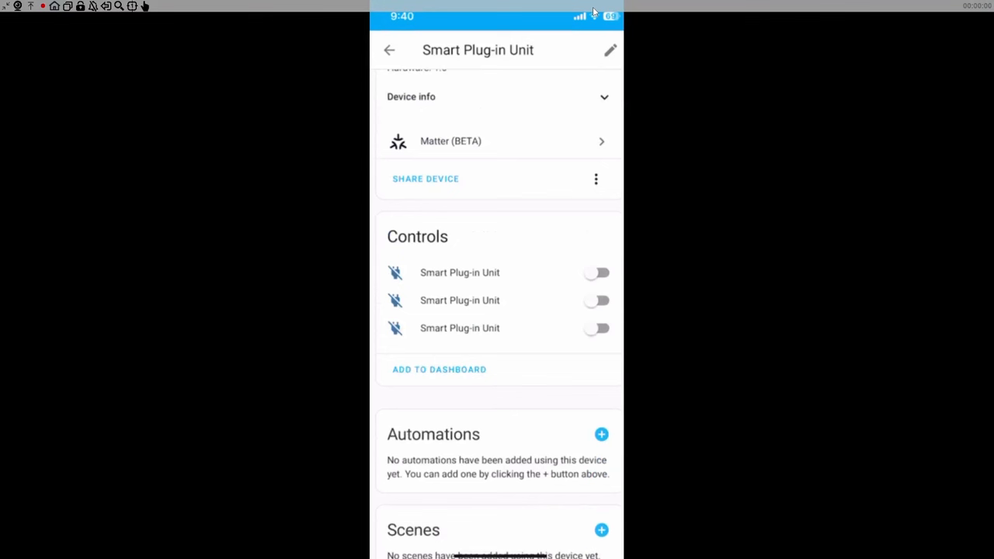
left_click(596, 273)
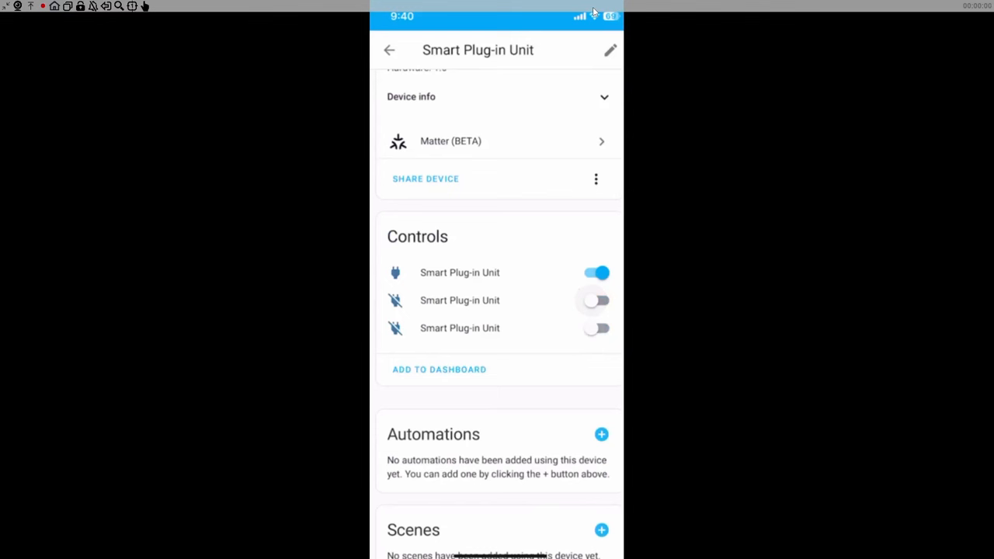